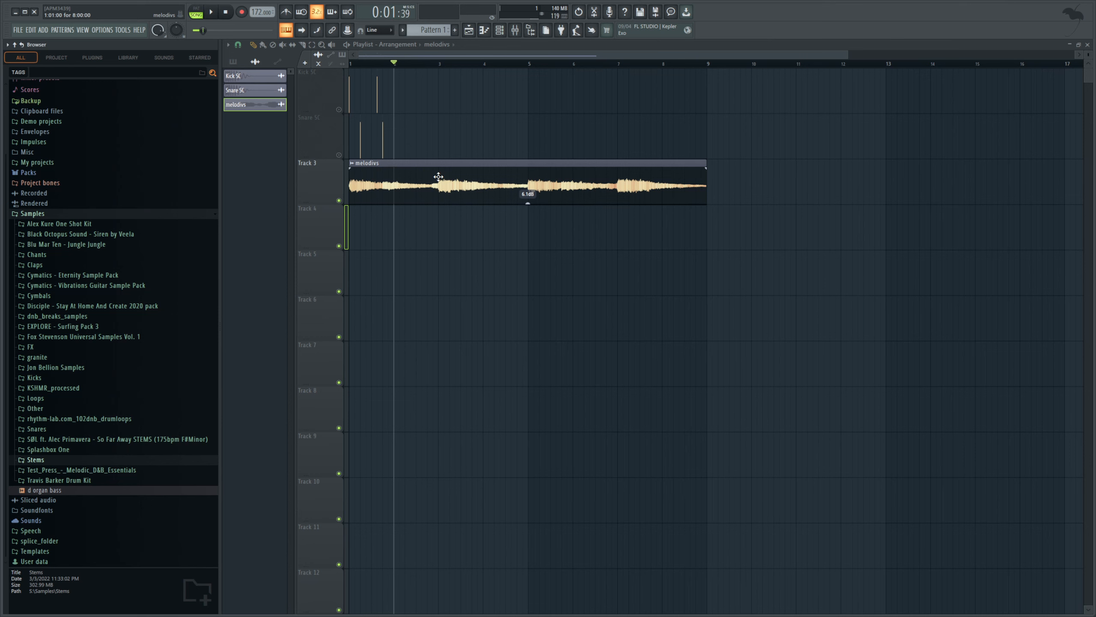
mouse_move(464, 181)
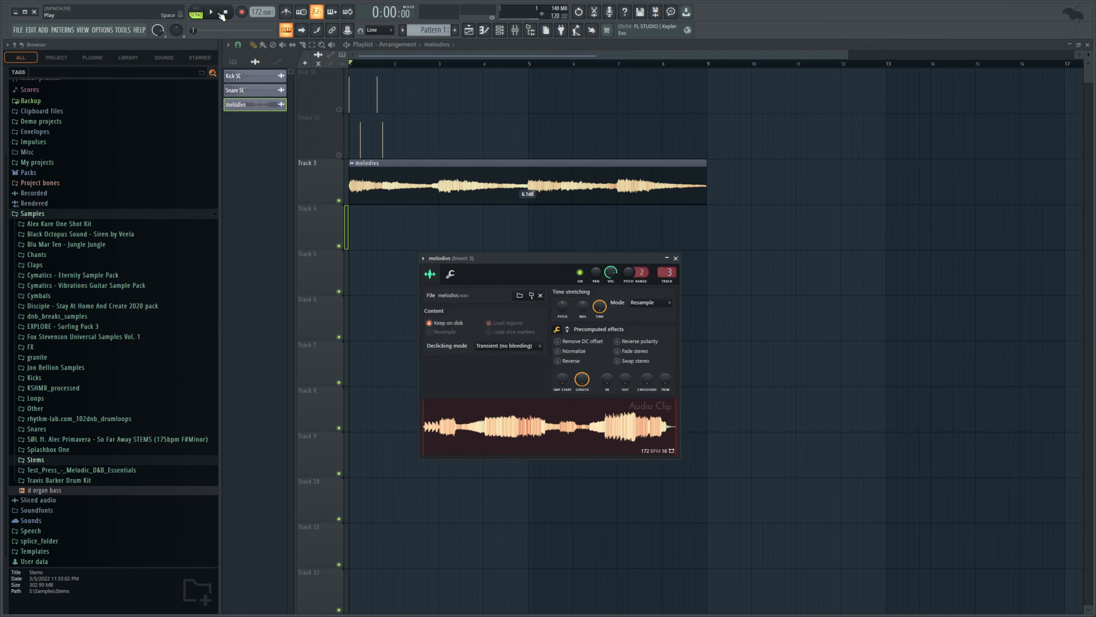
Step: Play the guitar sample briefly, then stop playback
click(211, 13)
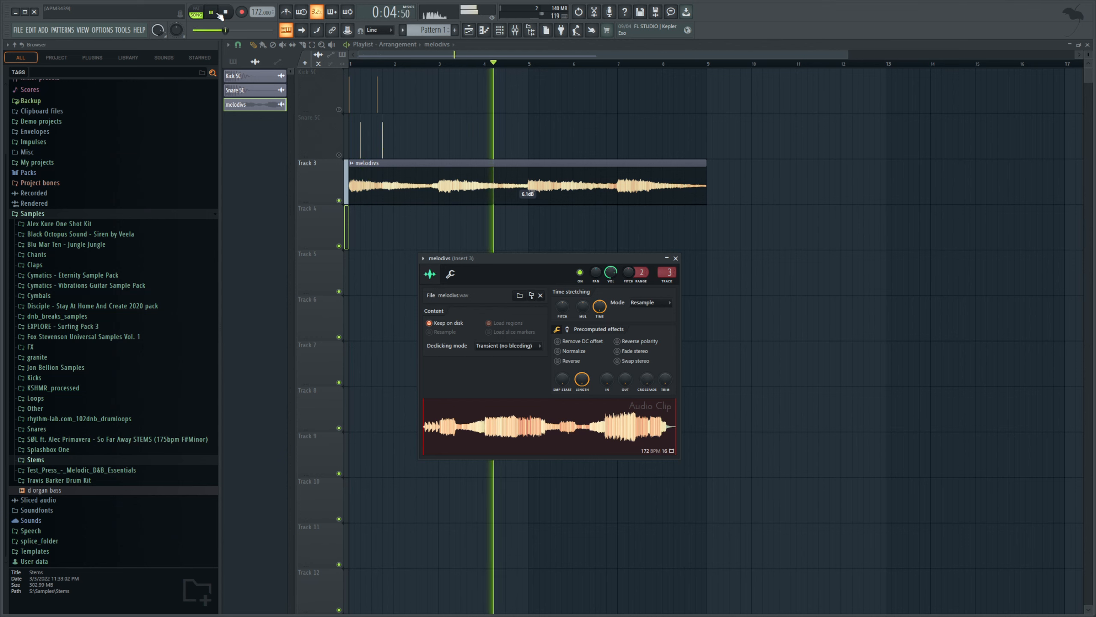
click(230, 12)
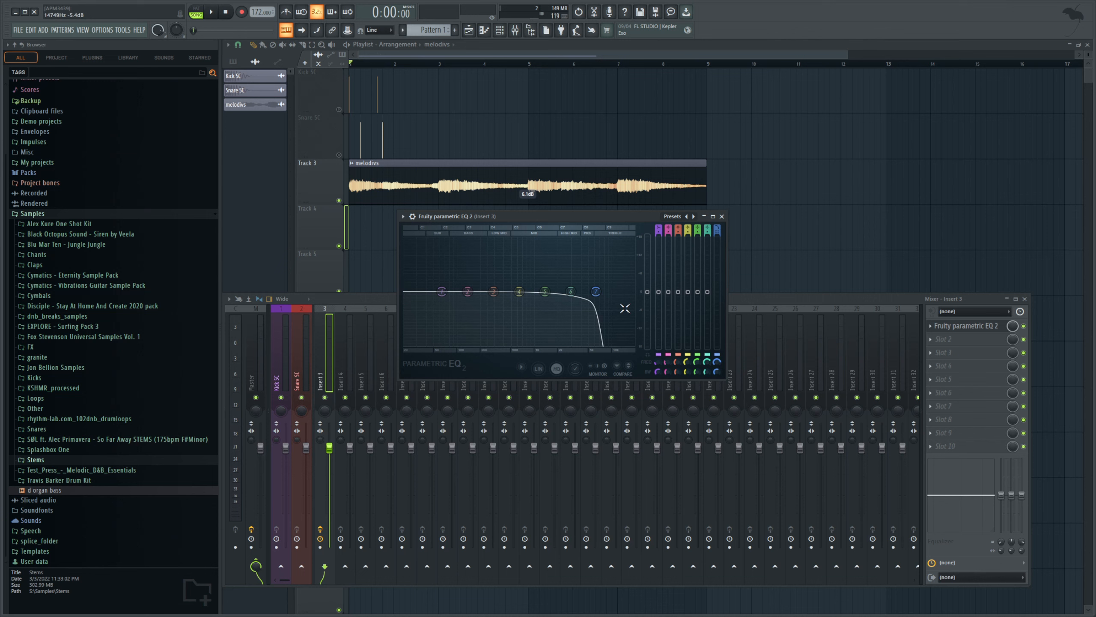
Step: Sweep the band 7 low-pass cutoff, then audition the guitar through it and pause
drag(571, 290, 539, 290)
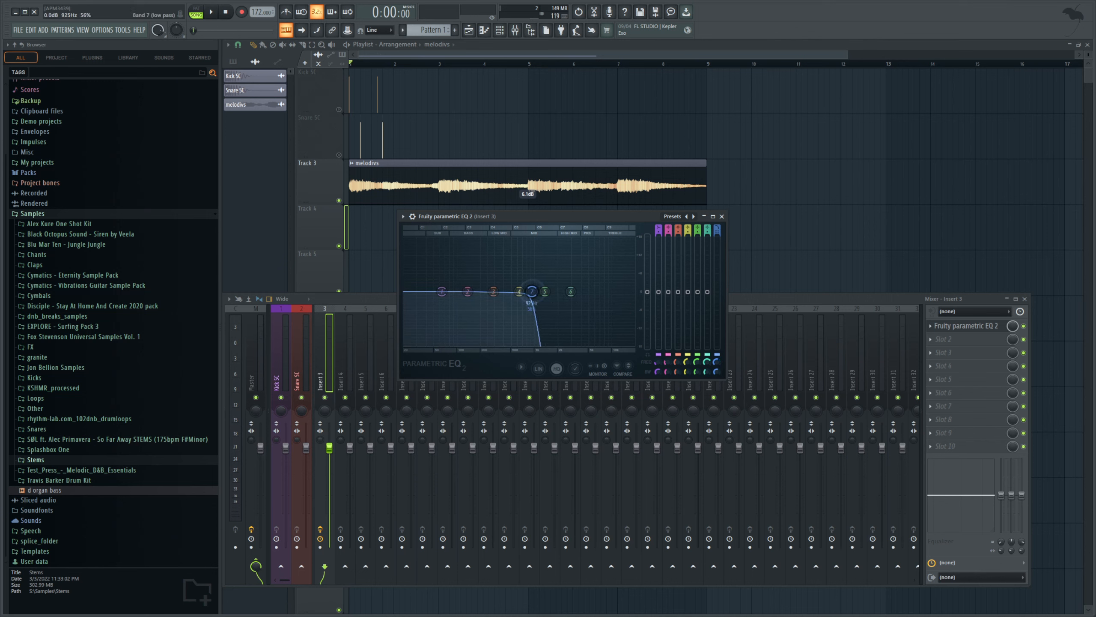
drag(534, 290, 526, 291)
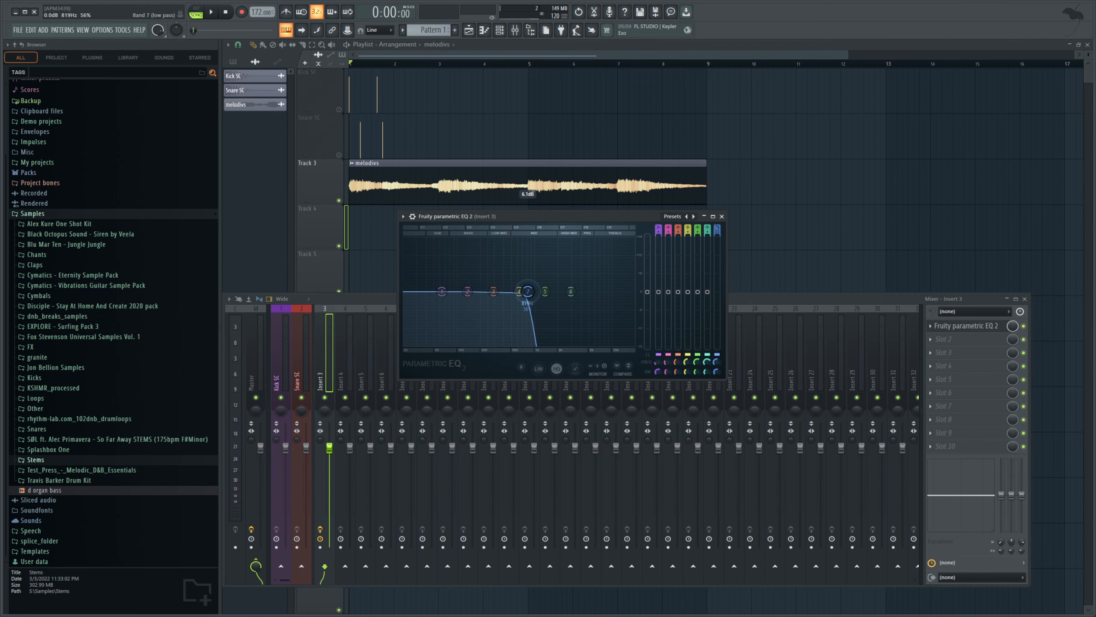
drag(545, 292, 534, 290)
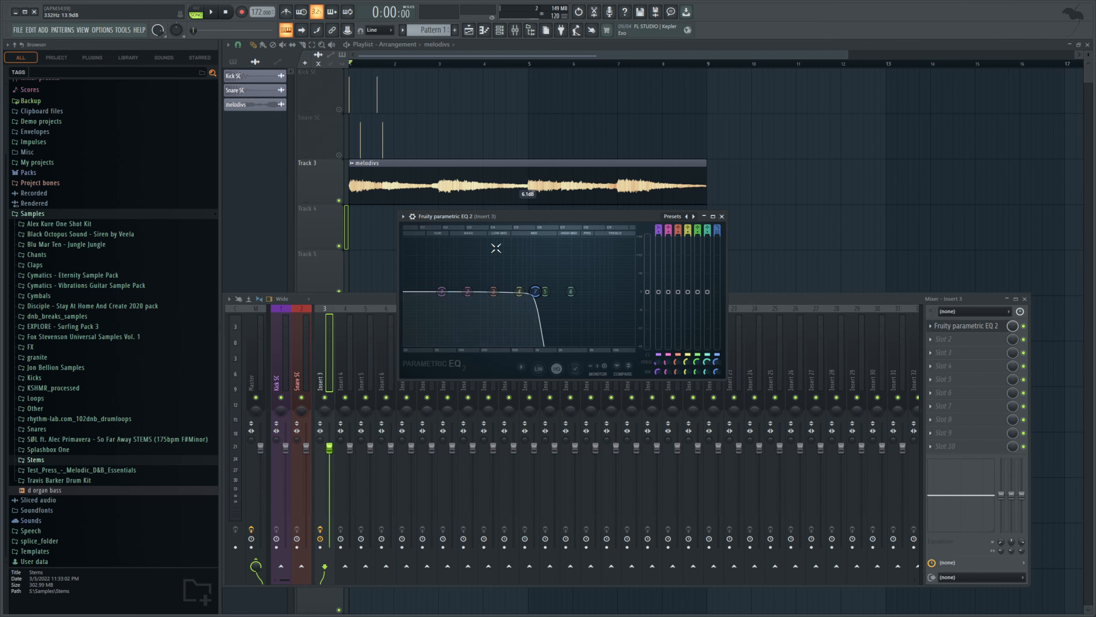
click(212, 12)
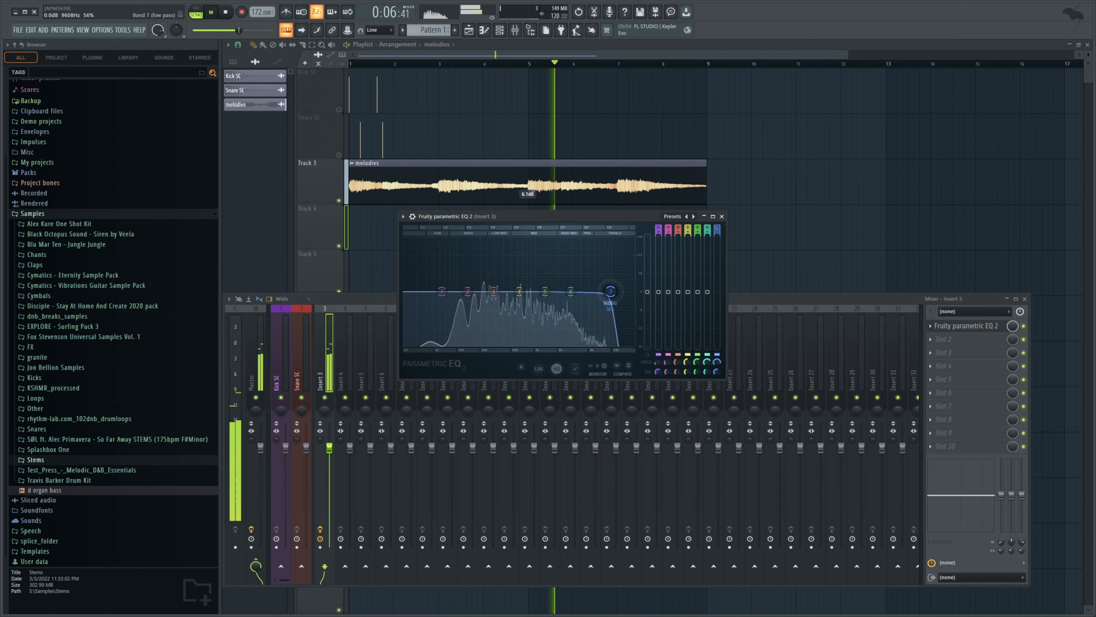
click(222, 12)
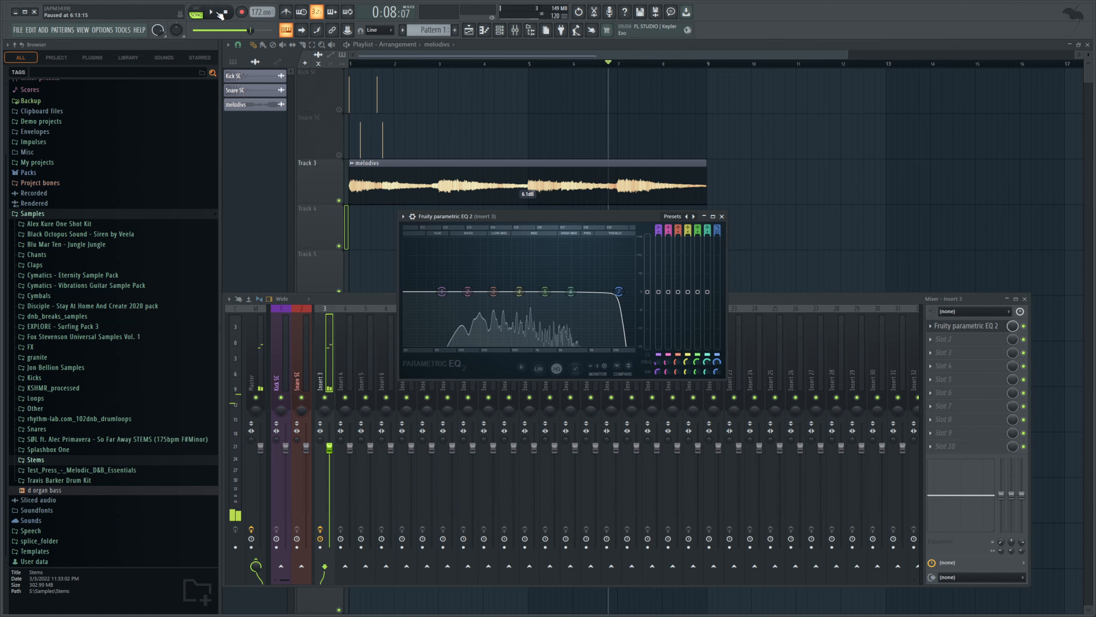
Step: Bring the band 7 low-pass cutoff down to roughly 9.7 kHz
drag(620, 291, 621, 294)
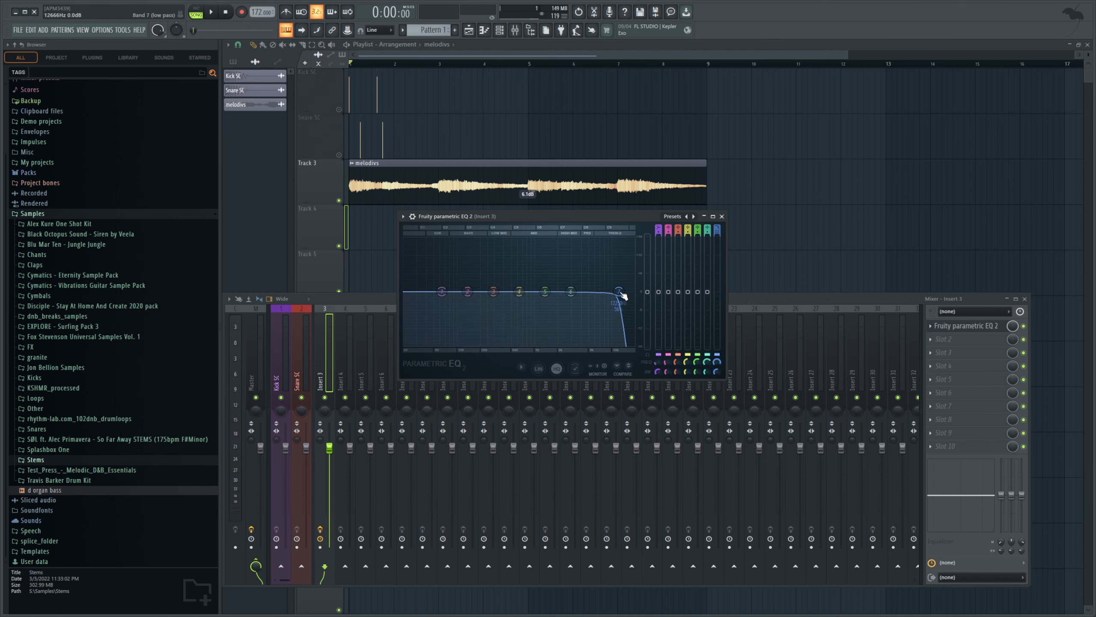
drag(620, 290, 614, 294)
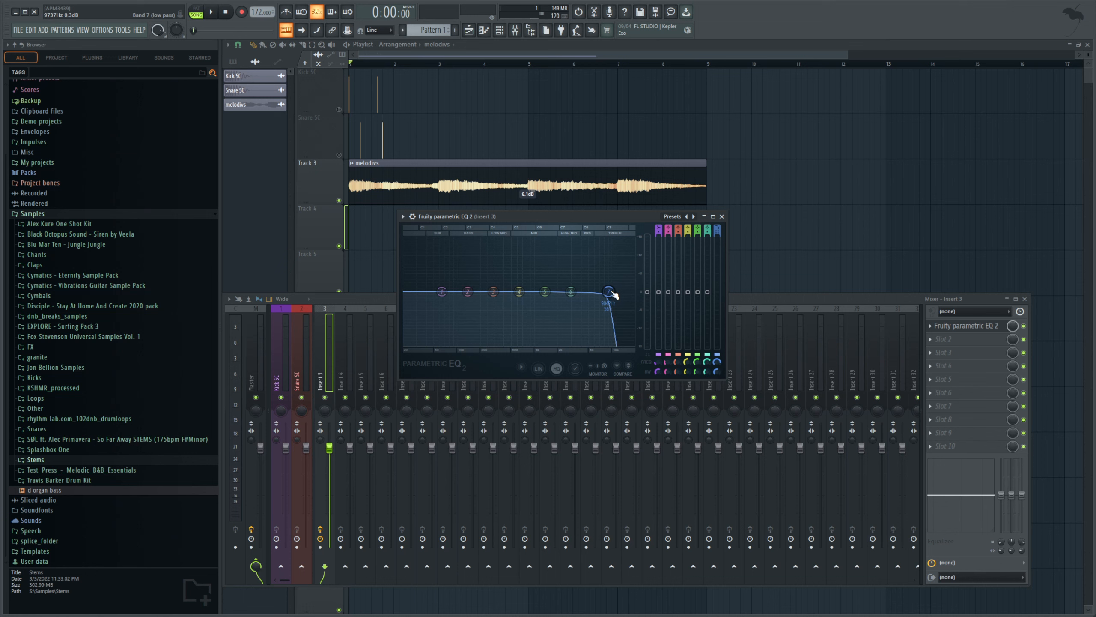
drag(612, 290, 562, 290)
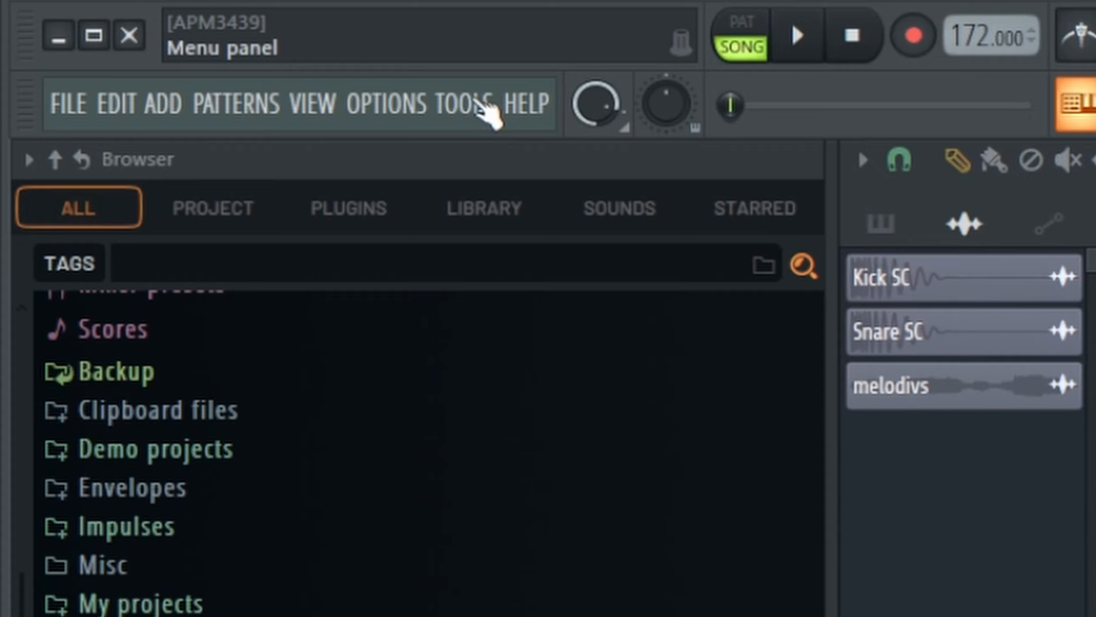
Step: Create a Band 7 frequency automation clip on Track 4 from the last tweaked parameter
click(462, 104)
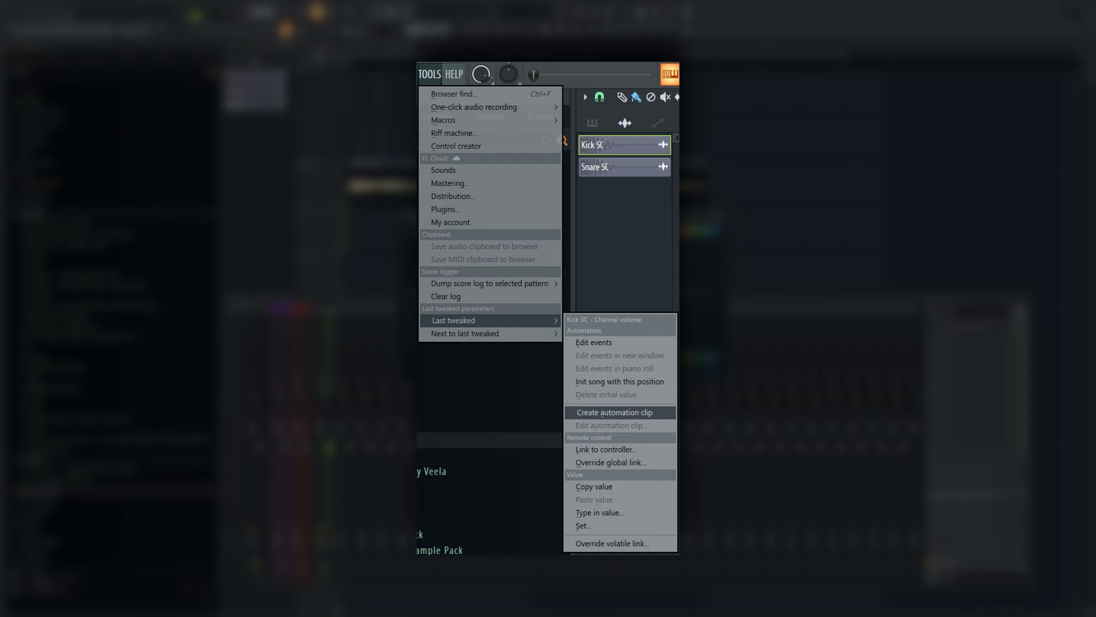
click(617, 411)
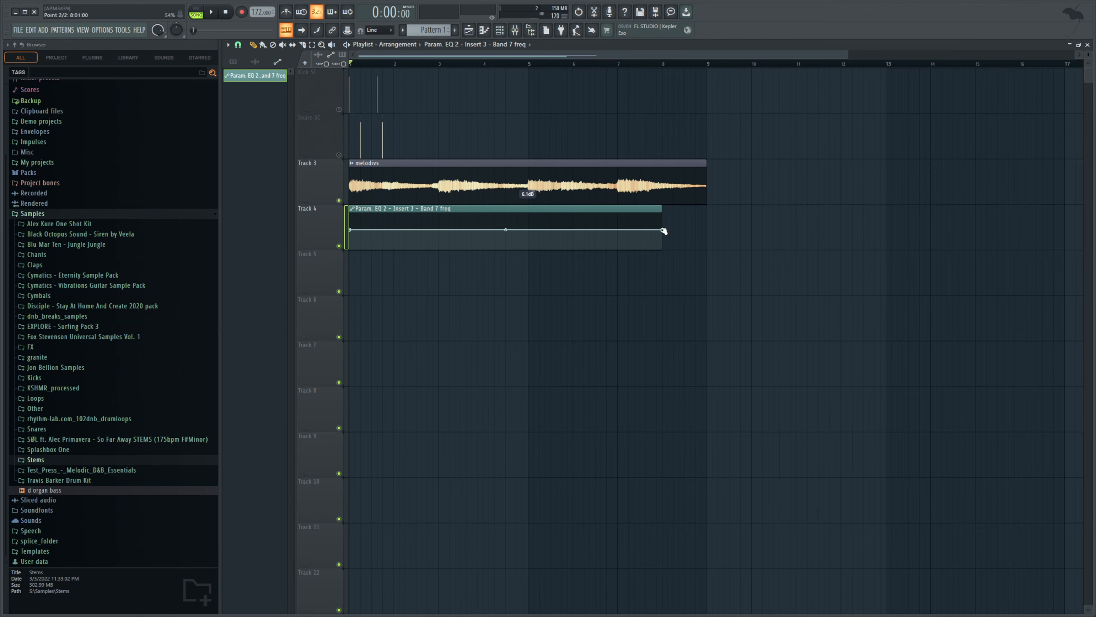
Step: Raise the automation clip's end point so the cutoff ramps up, then audition the sweep
drag(664, 231, 710, 213)
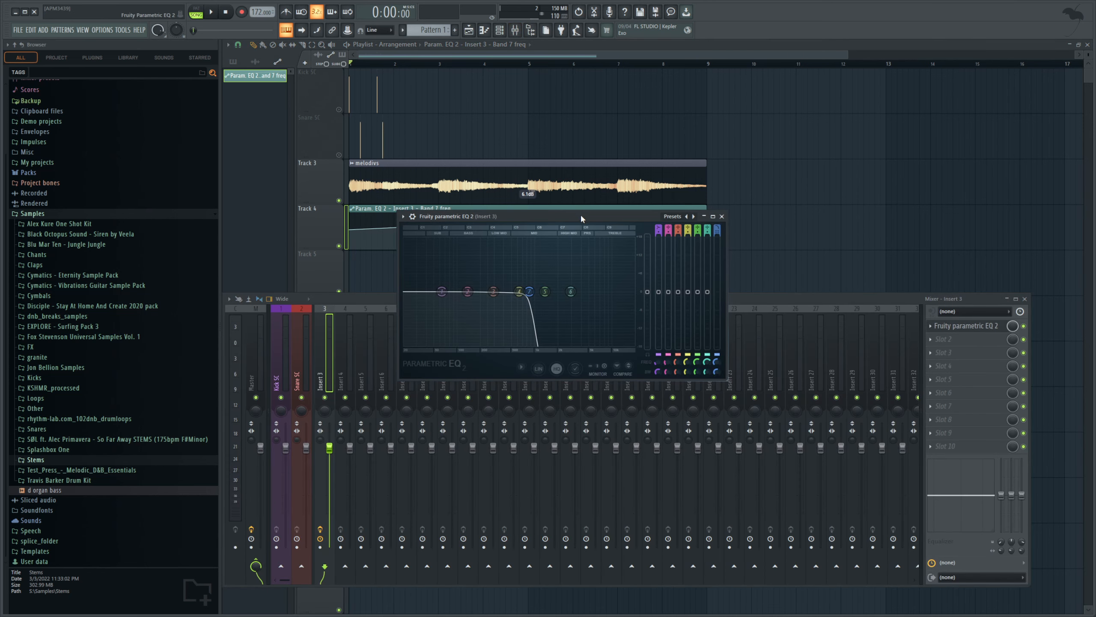
click(211, 12)
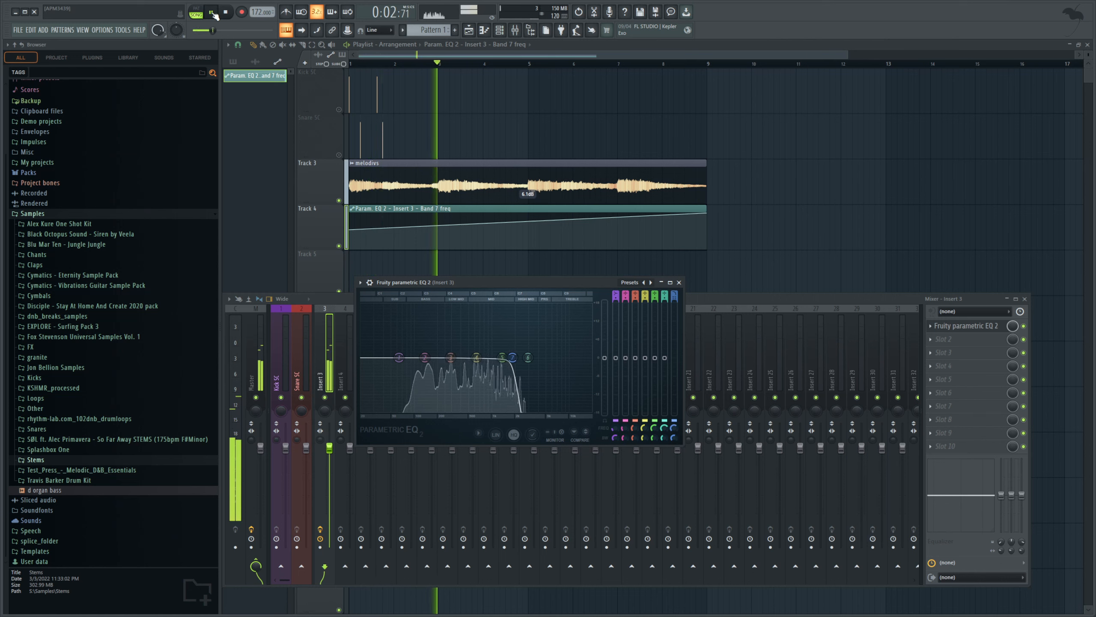
click(211, 12)
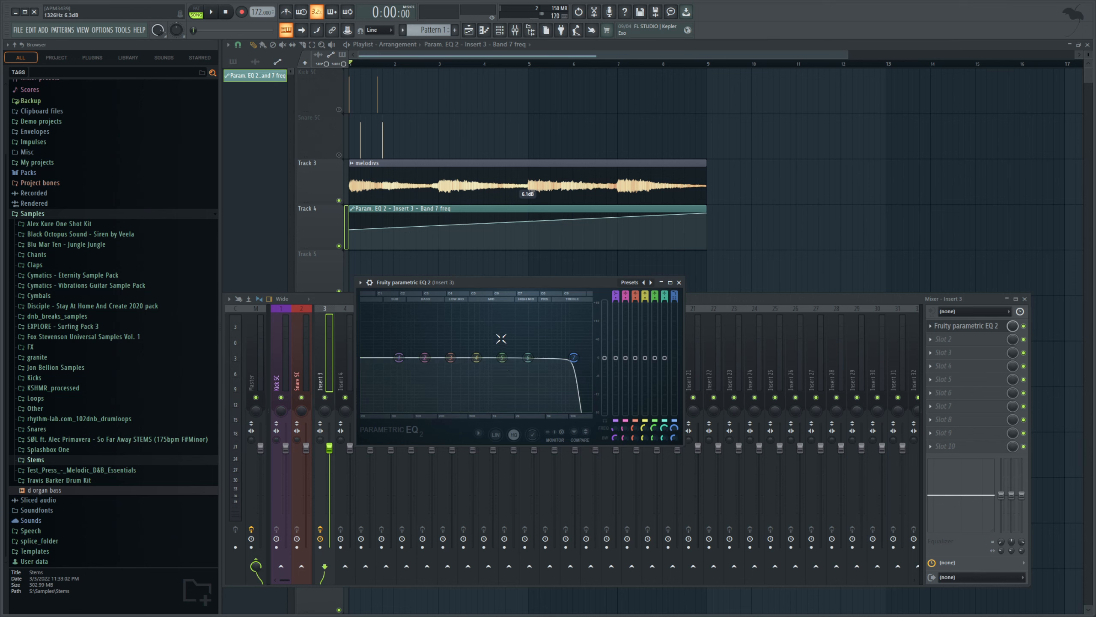
Step: Arm recording to capture live EQ changes
click(243, 12)
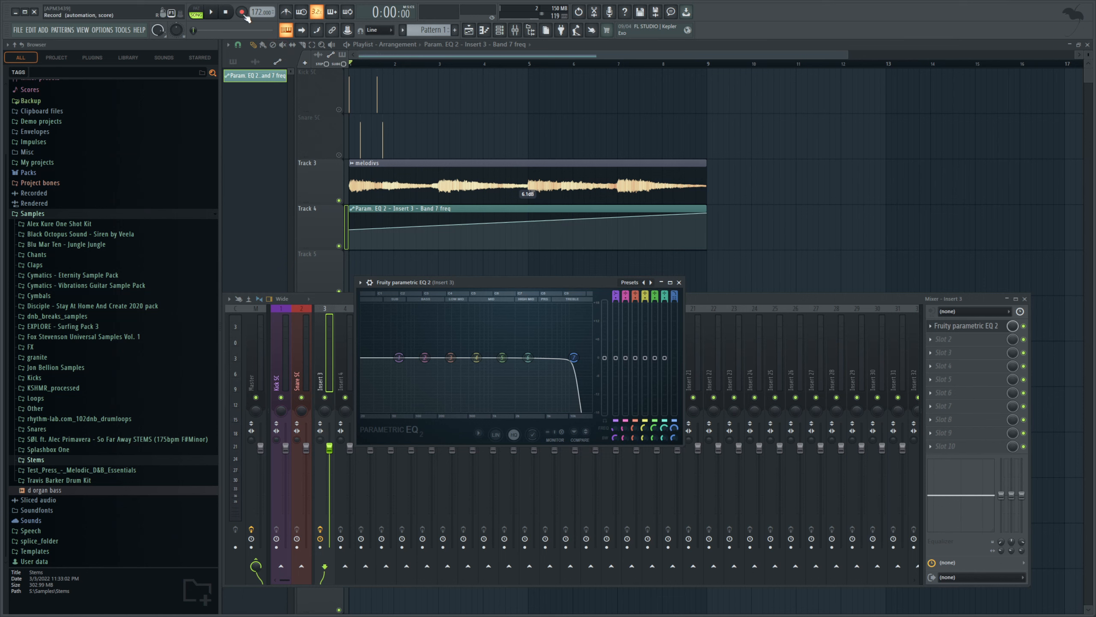
mouse_move(244, 19)
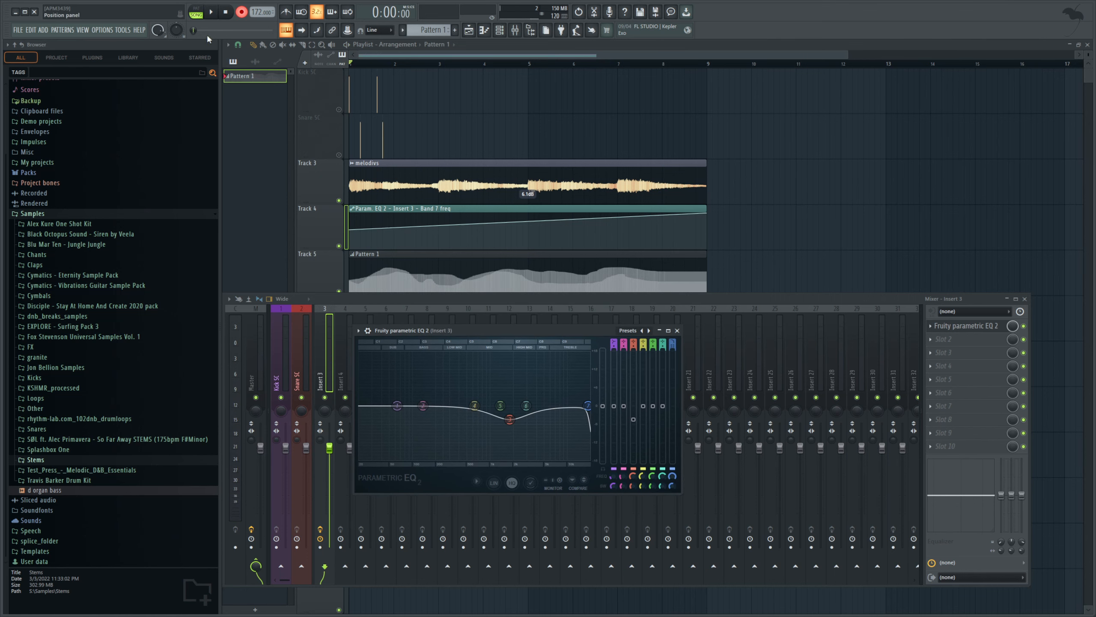
Step: Play the arrangement and adjust the band 7 low-pass during playback
click(212, 12)
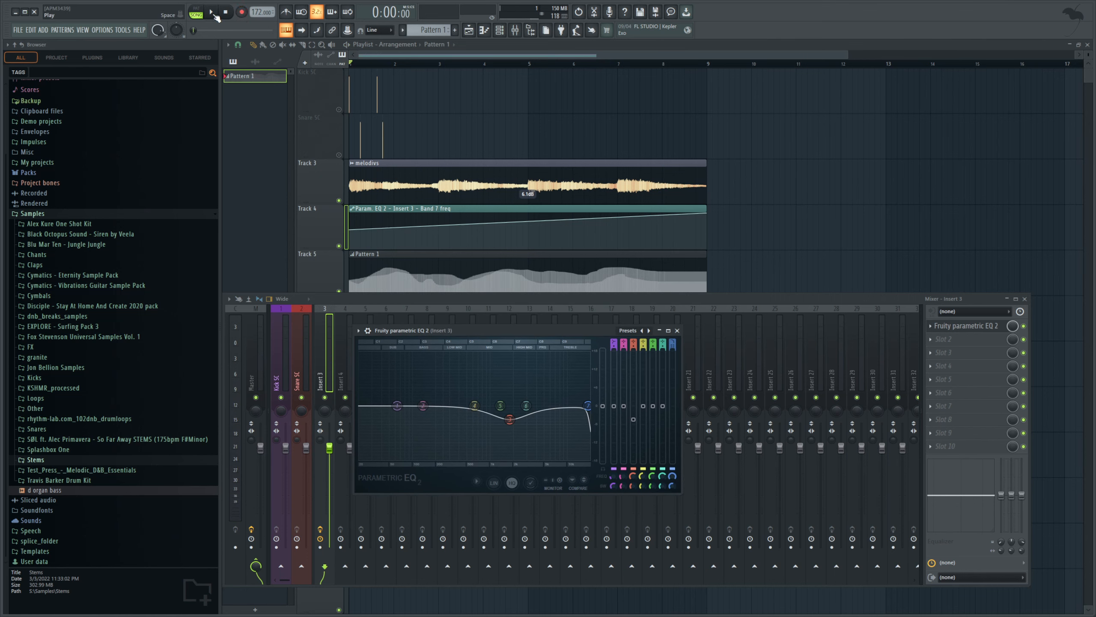
click(211, 12)
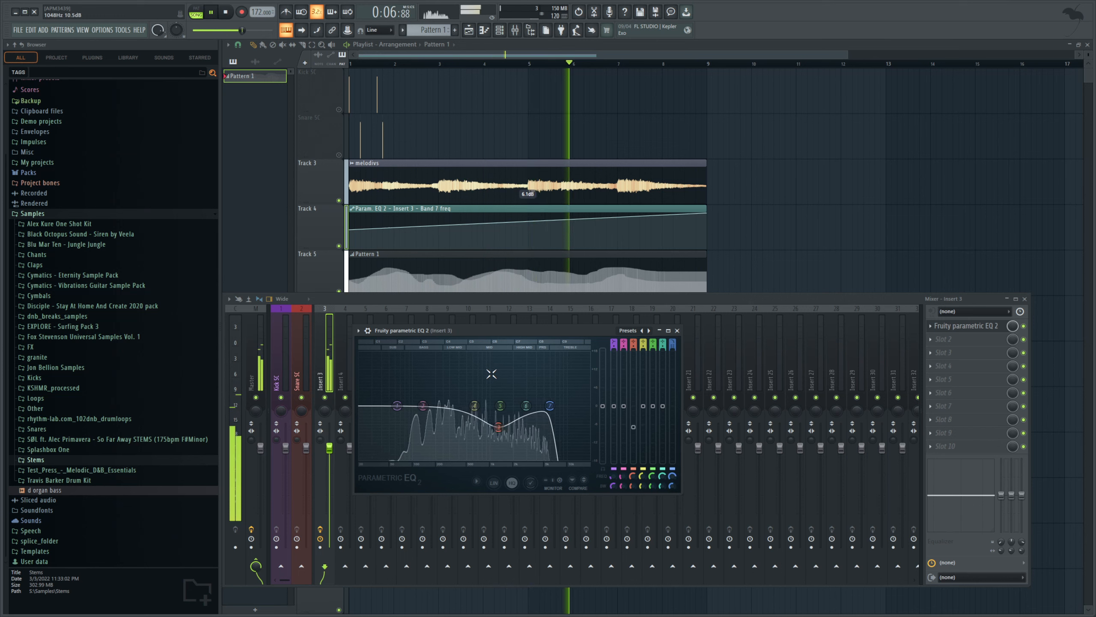
drag(550, 405, 567, 416)
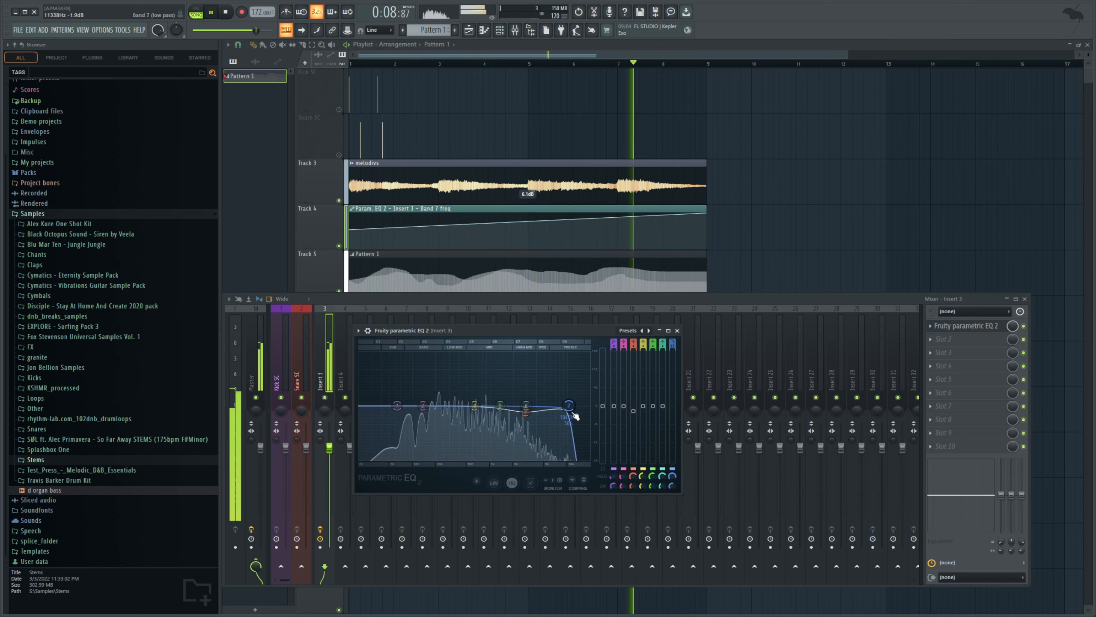